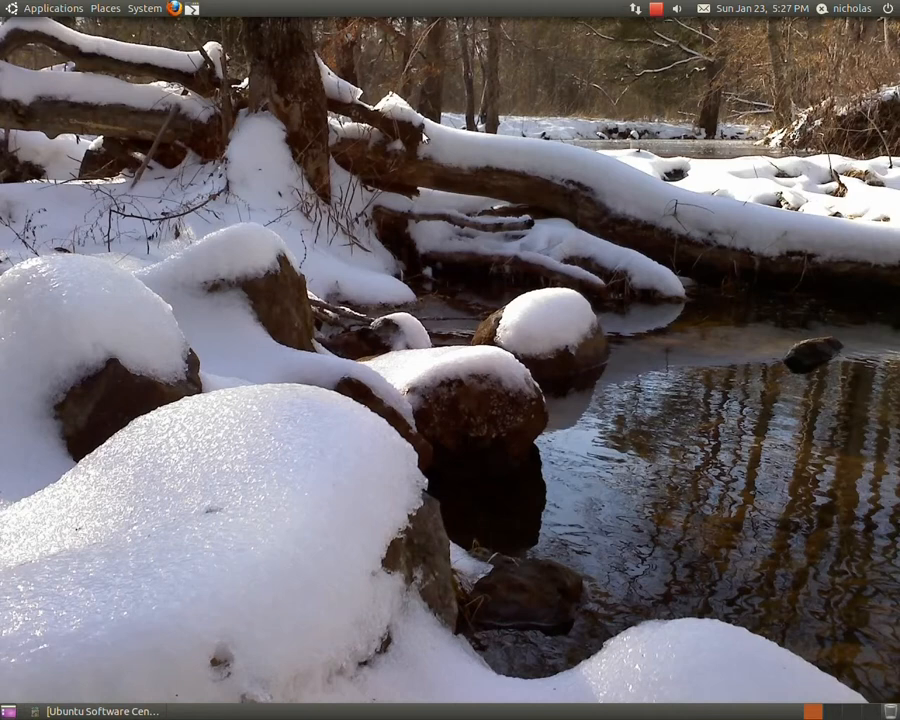
pyautogui.moveTo(424, 137)
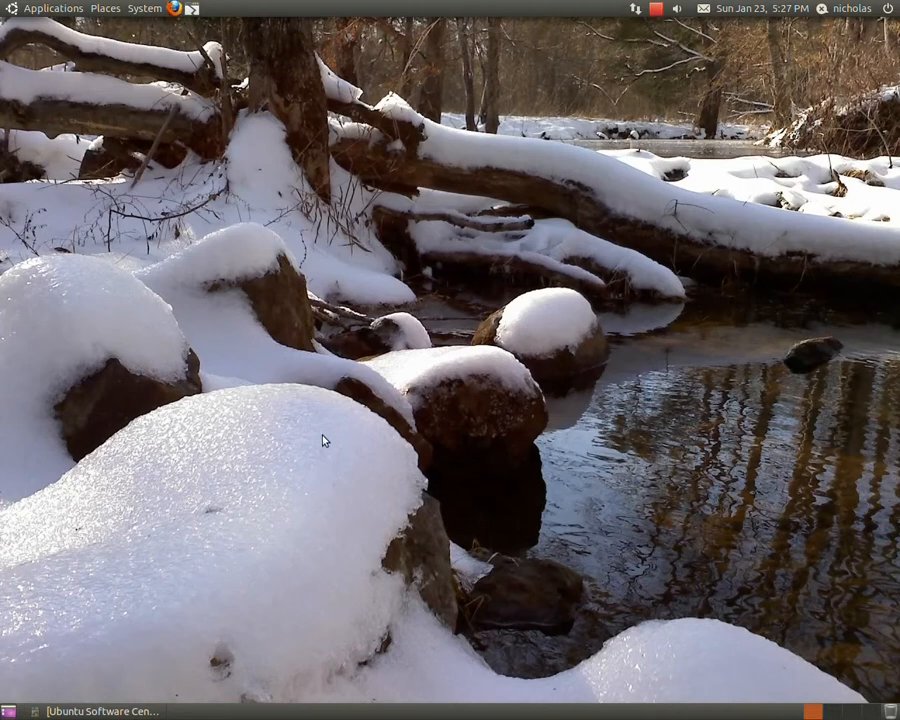
pyautogui.moveTo(318, 456)
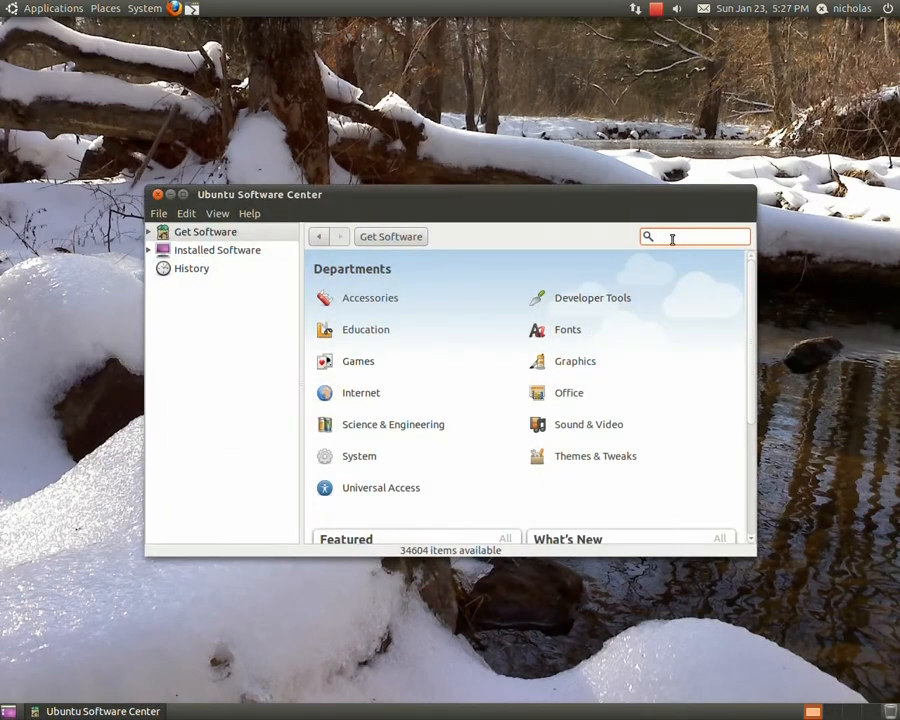
# - Search Software Center for pysdm, confirm Storage Device Manager is installed, then minimize it
pyautogui.write('pystm')
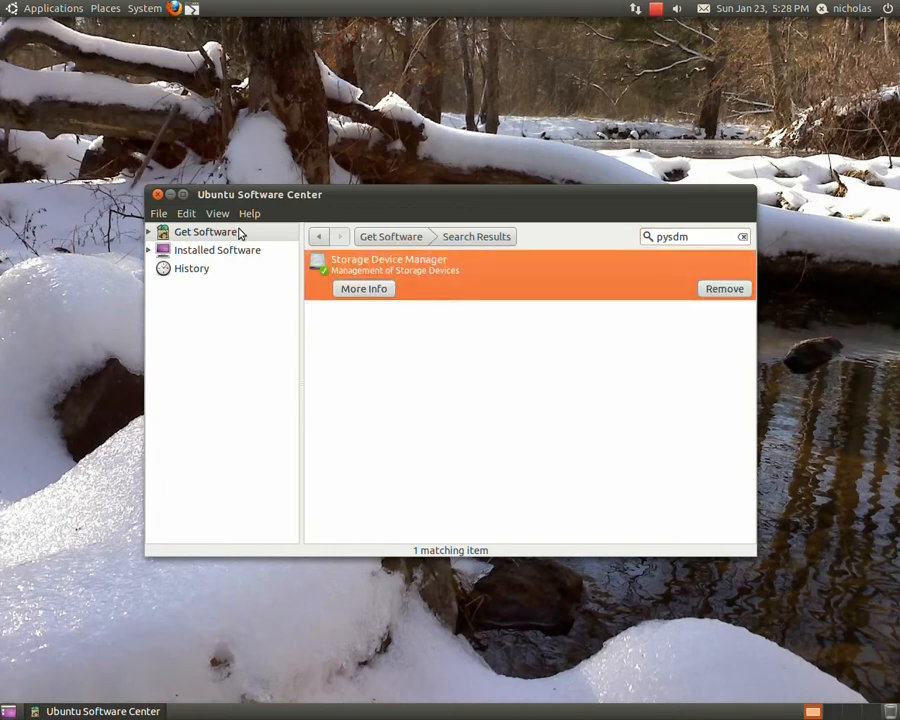
pyautogui.click(170, 194)
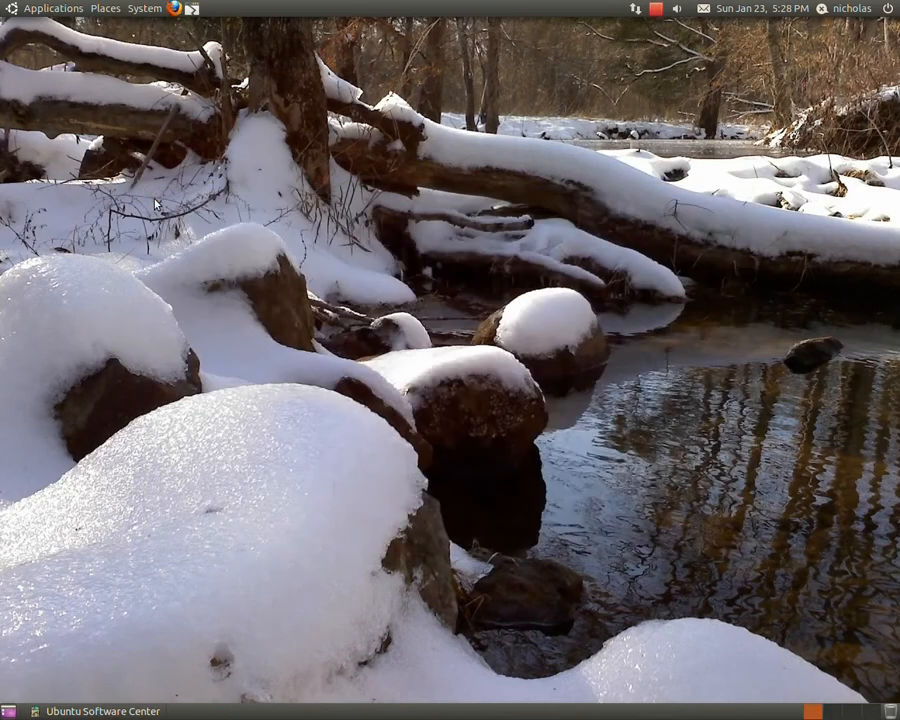
# - Launch Storage Device Manager from System > Administration and authenticate with the password
pyautogui.click(143, 8)
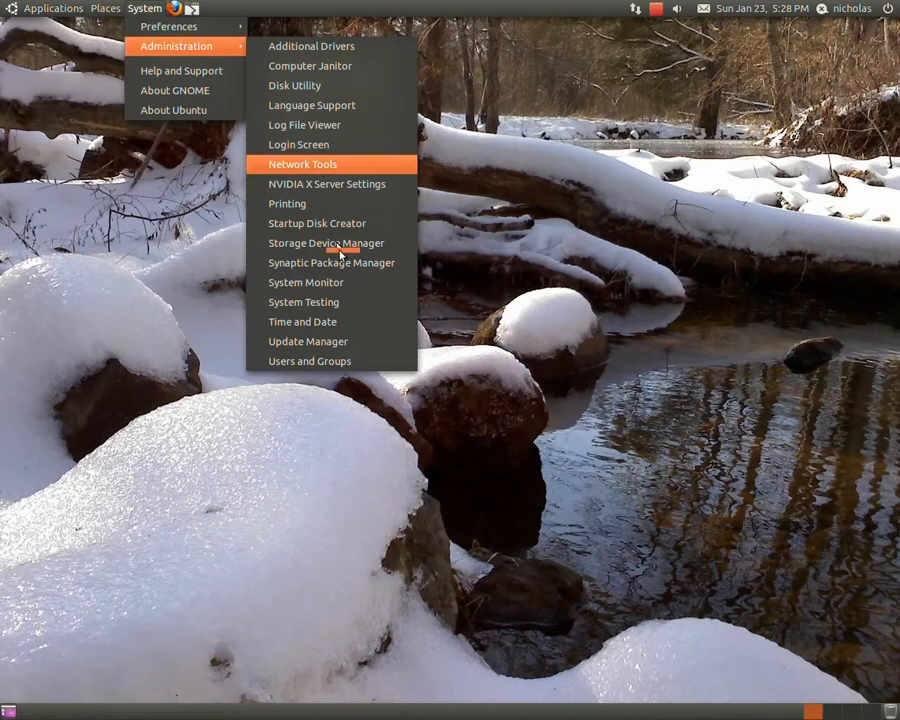
pyautogui.click(326, 242)
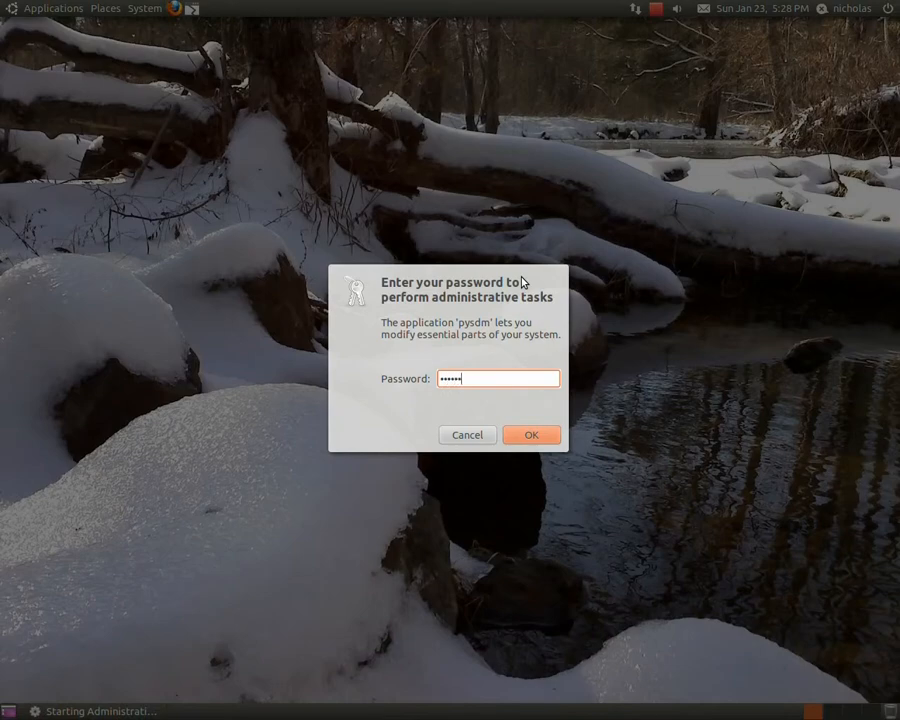
pyautogui.click(531, 434)
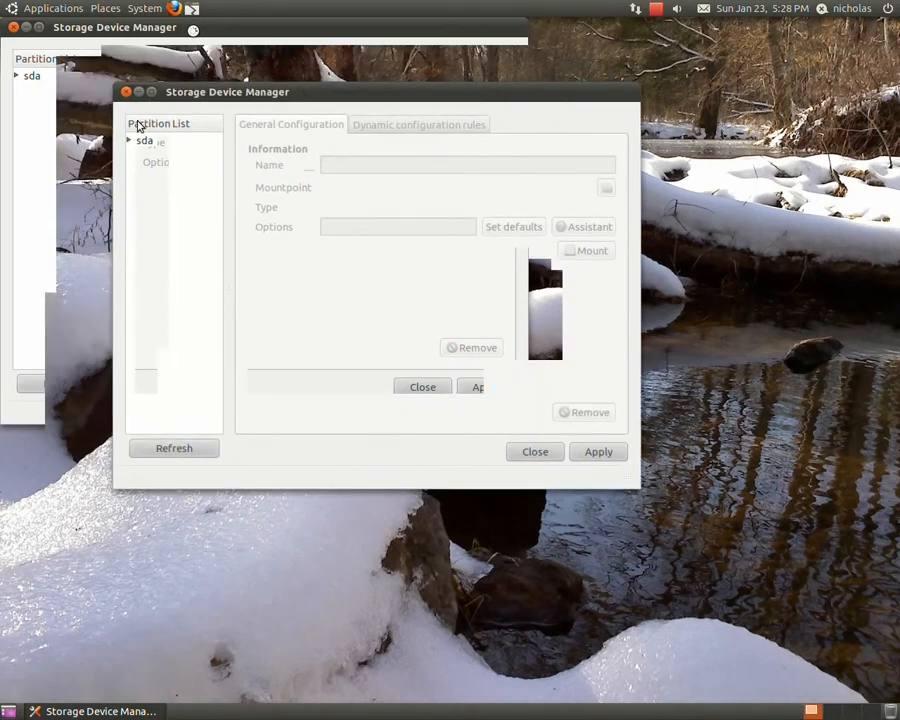
# - Expand disk sda in the Partition List and select partition sda1
pyautogui.click(145, 140)
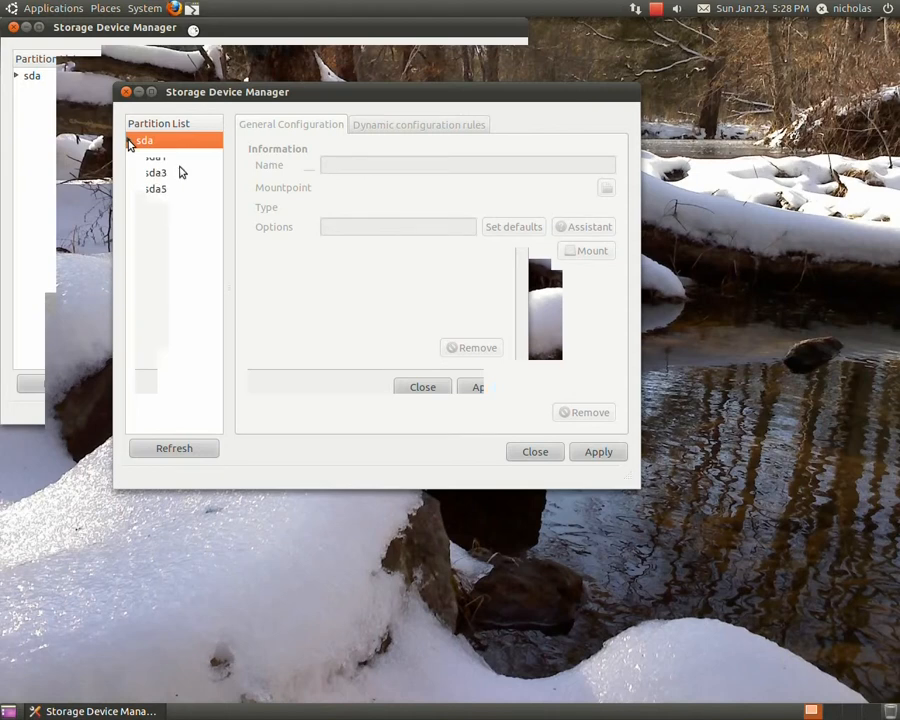
pyautogui.moveTo(180, 170)
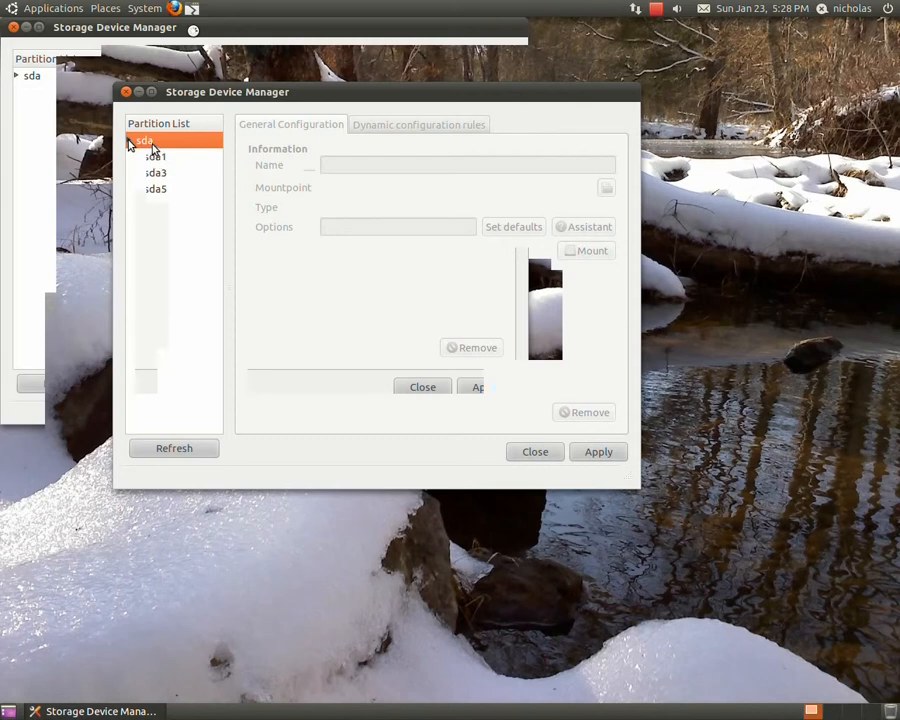
pyautogui.click(154, 156)
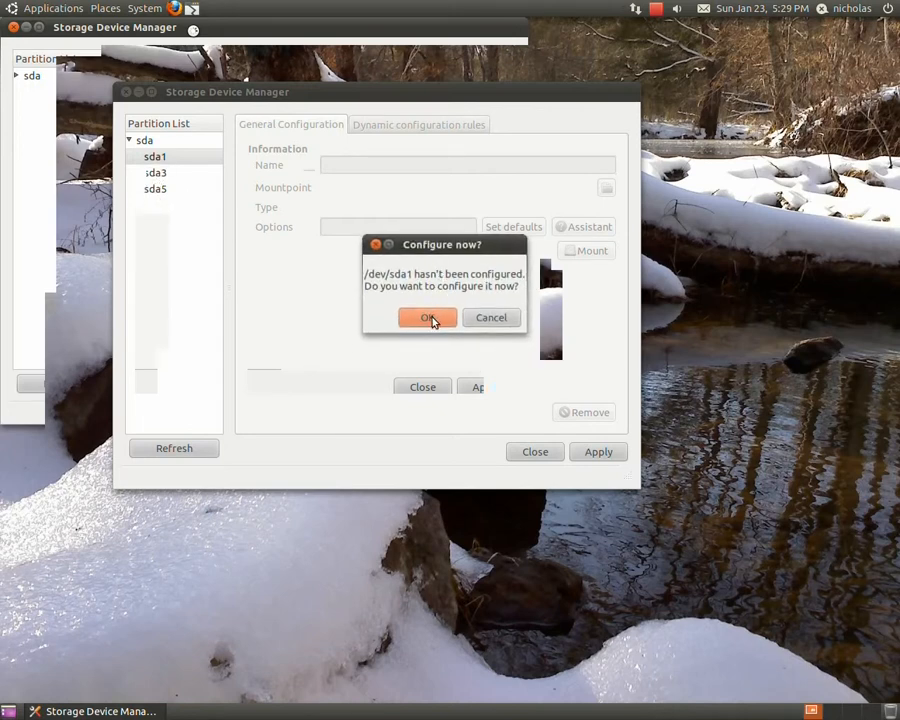
# - Accept configuring sda1 as NTFS at /media/sda1, then open its Assistant options
pyautogui.click(427, 317)
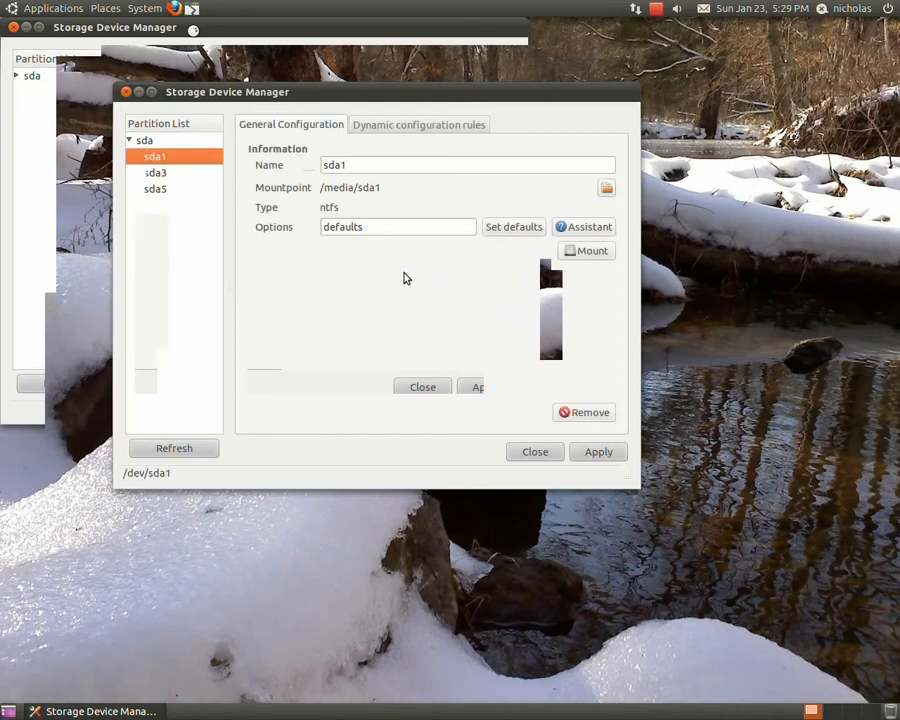
pyautogui.moveTo(334, 213)
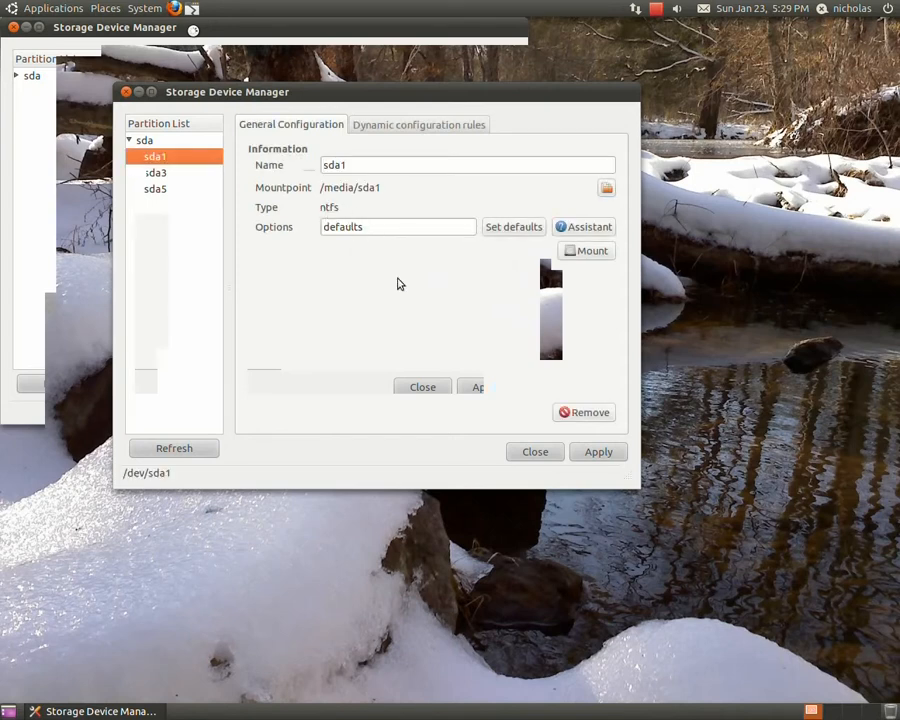
pyautogui.moveTo(413, 290)
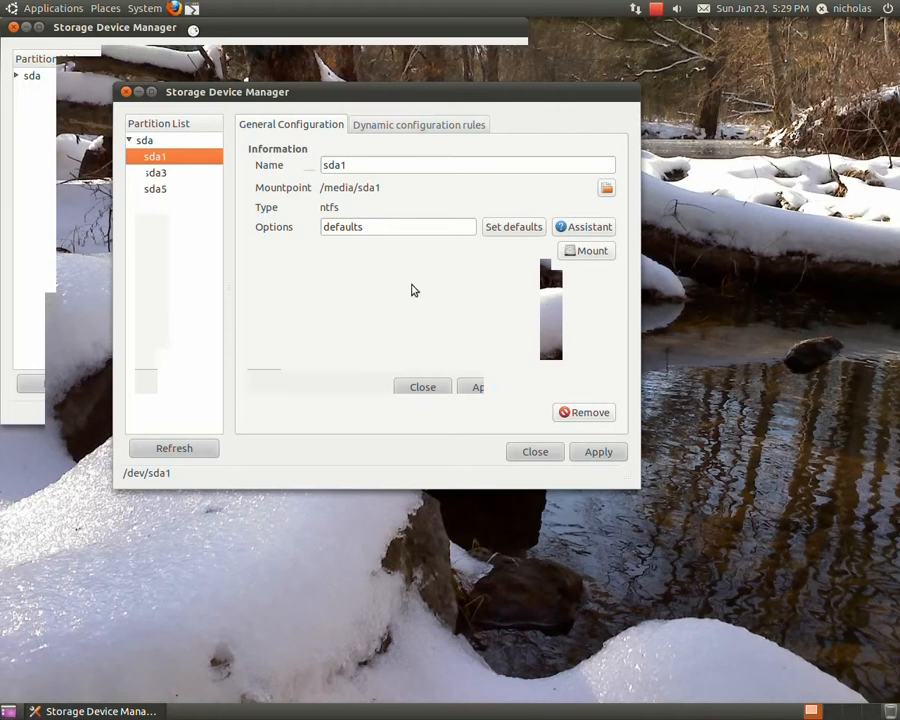
pyautogui.moveTo(507, 242)
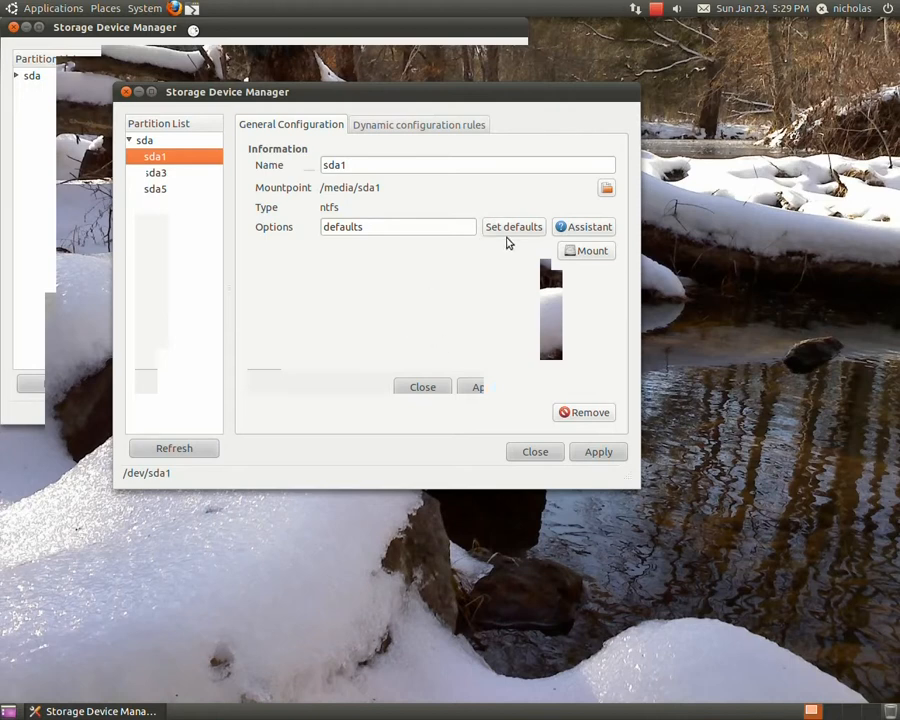
pyautogui.moveTo(390, 112)
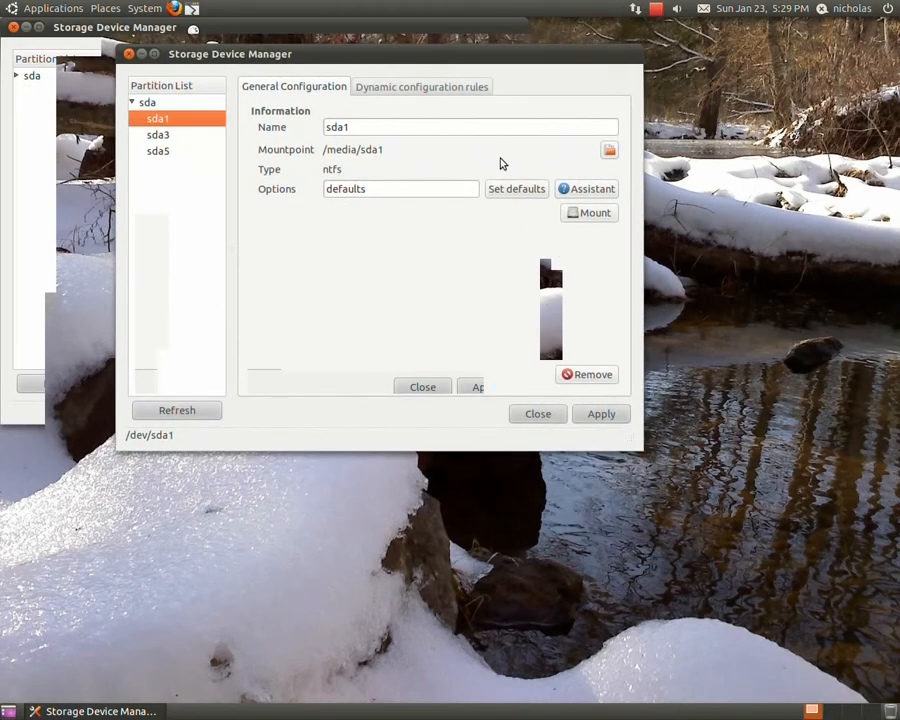
pyautogui.click(586, 188)
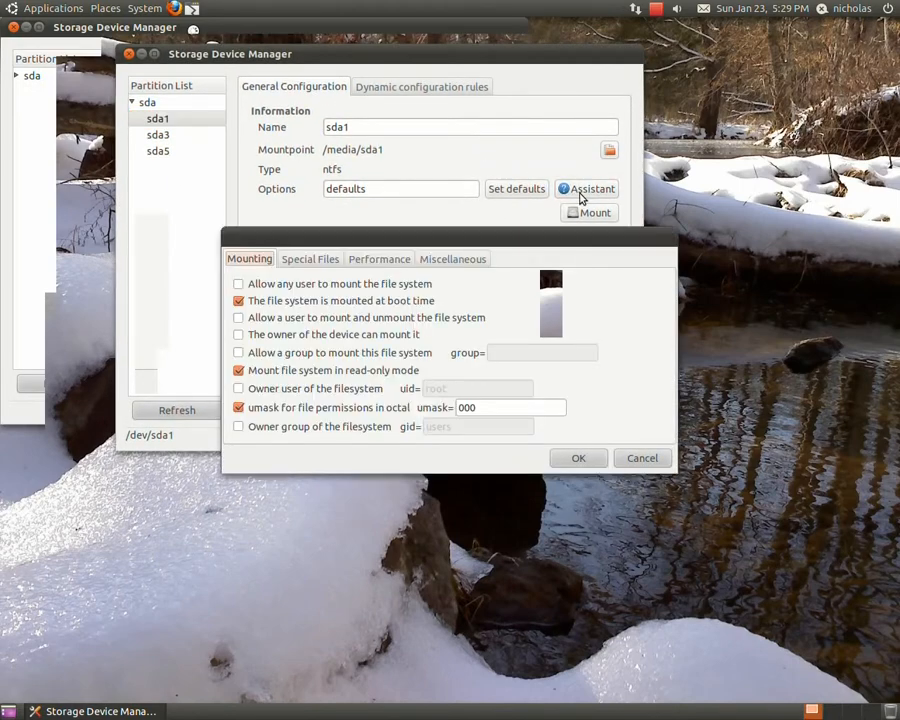
# - Uncheck read-only mounting for sda1 and confirm the new mount options
pyautogui.click(586, 188)
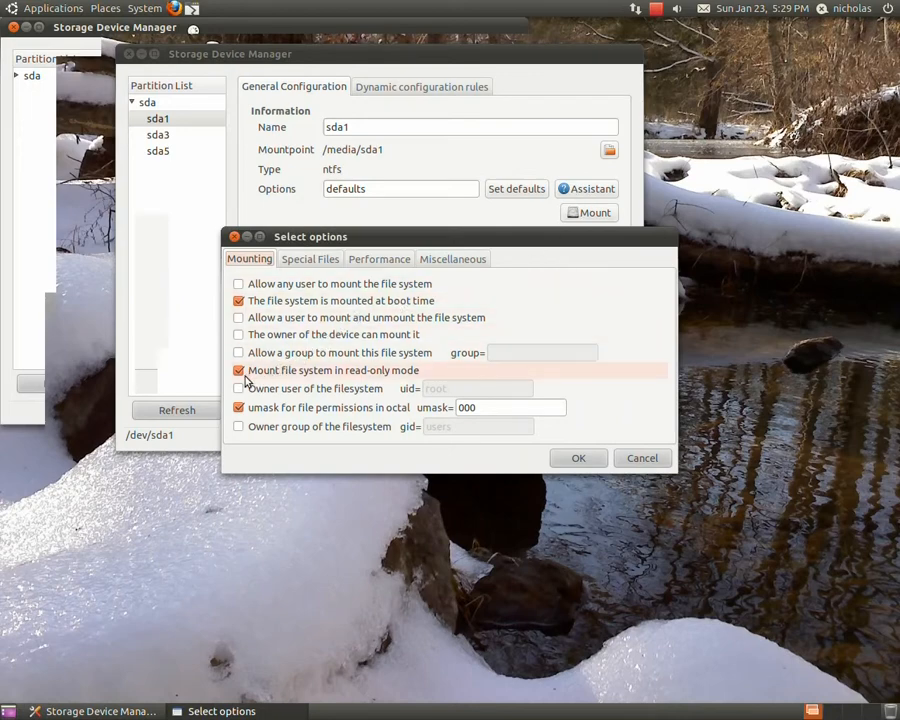
pyautogui.moveTo(247, 382)
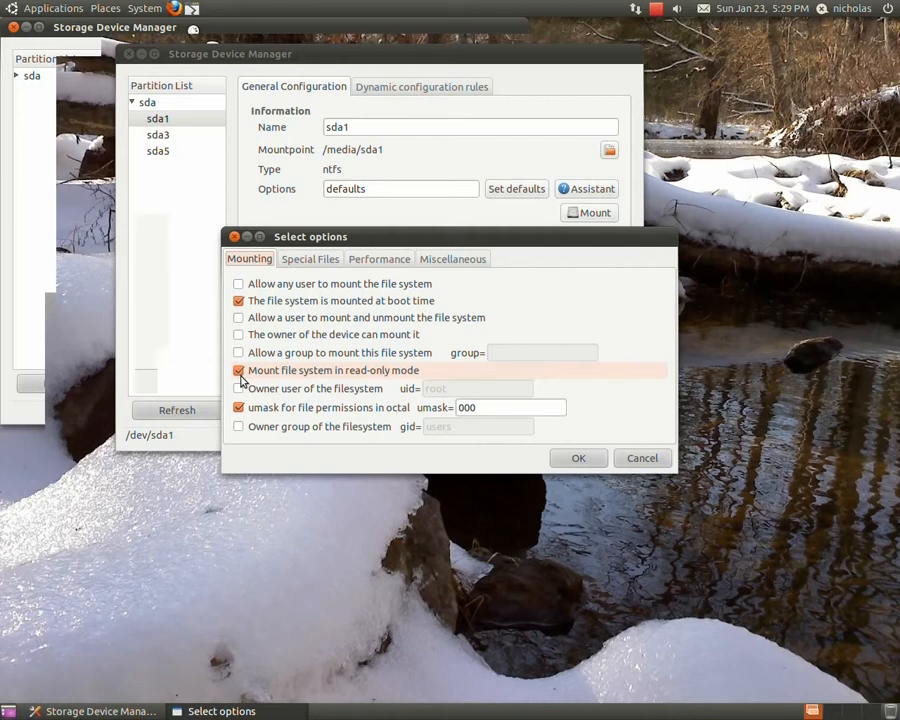
pyautogui.click(238, 370)
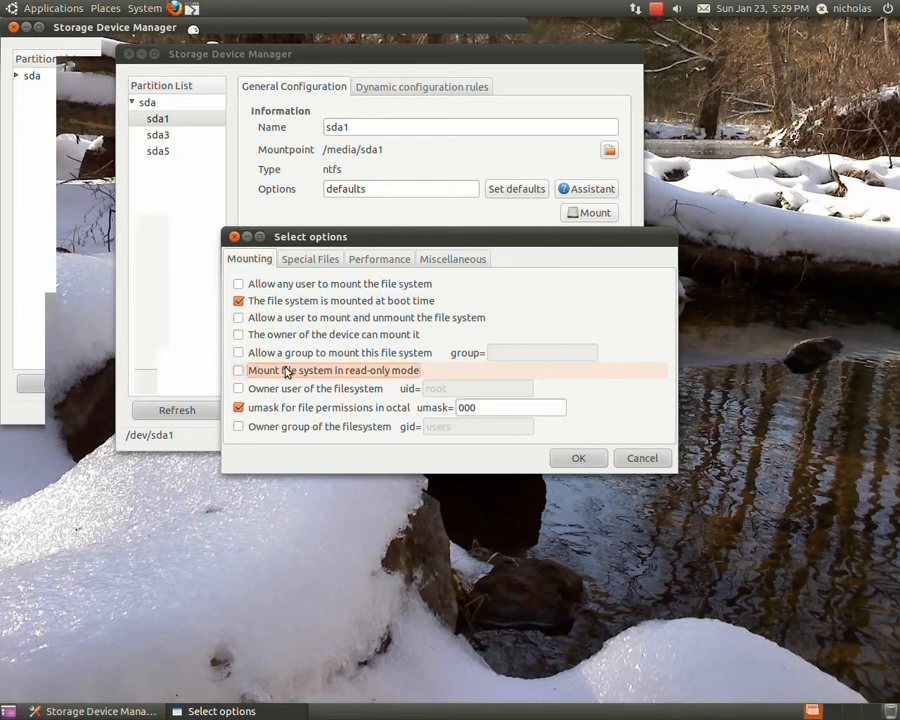
pyautogui.click(578, 457)
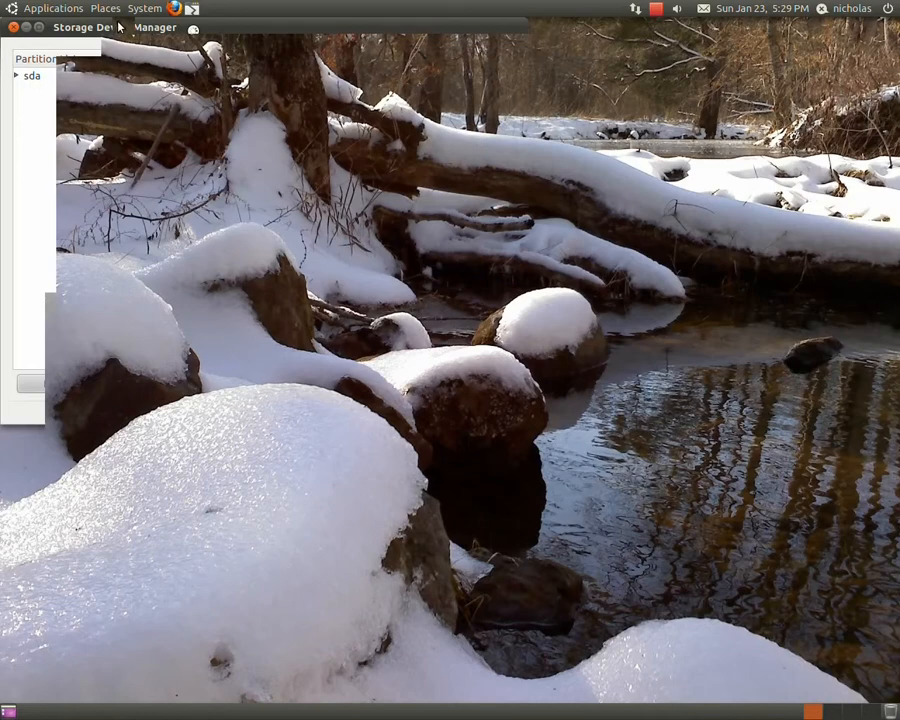
pyautogui.click(54, 8)
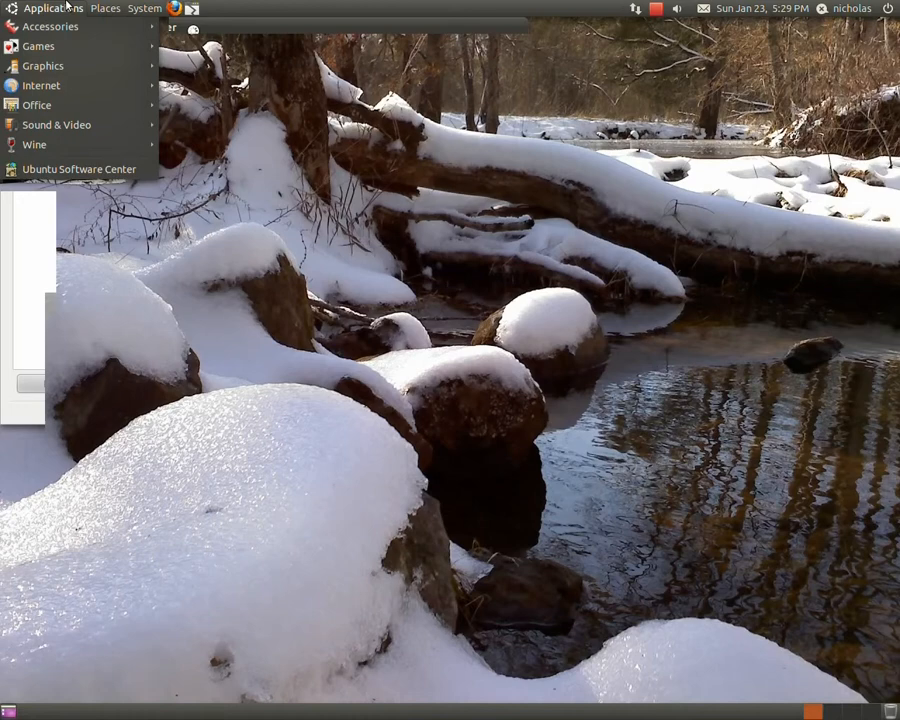
pyautogui.click(53, 8)
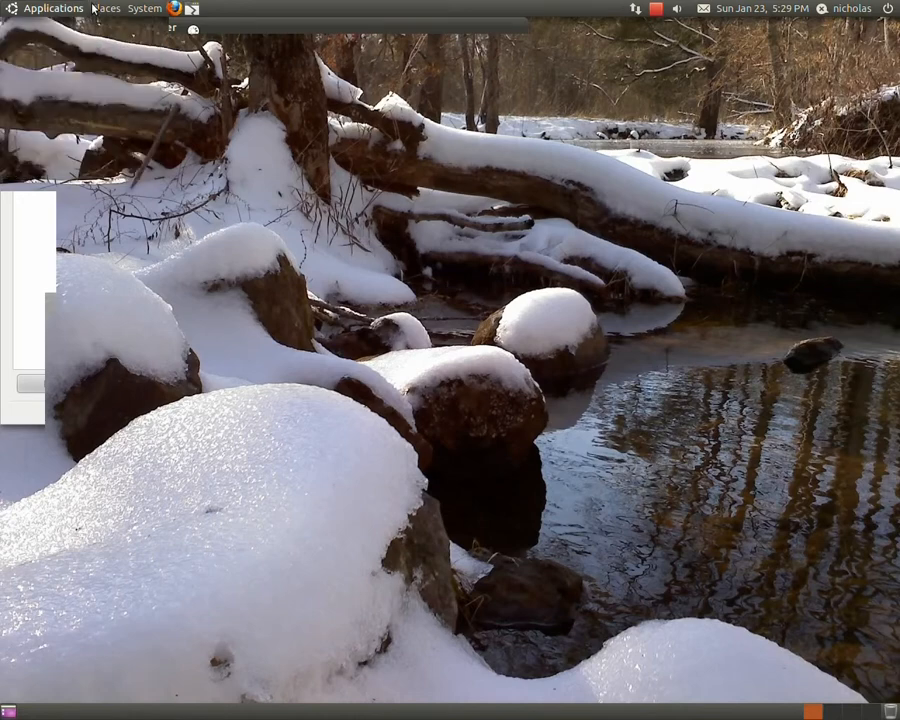
pyautogui.click(52, 8)
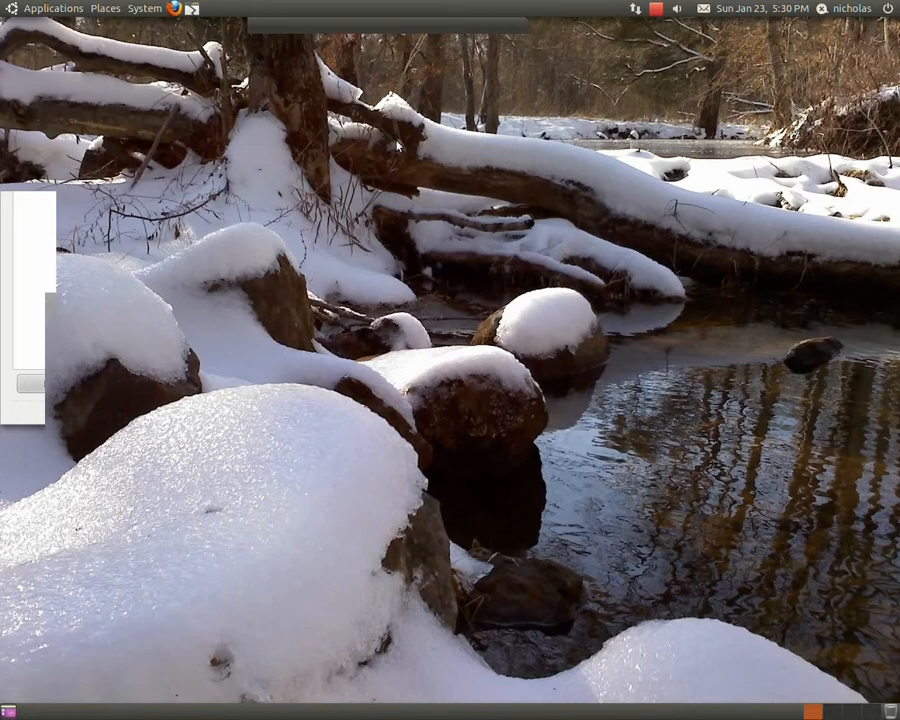
pyautogui.moveTo(415, 143)
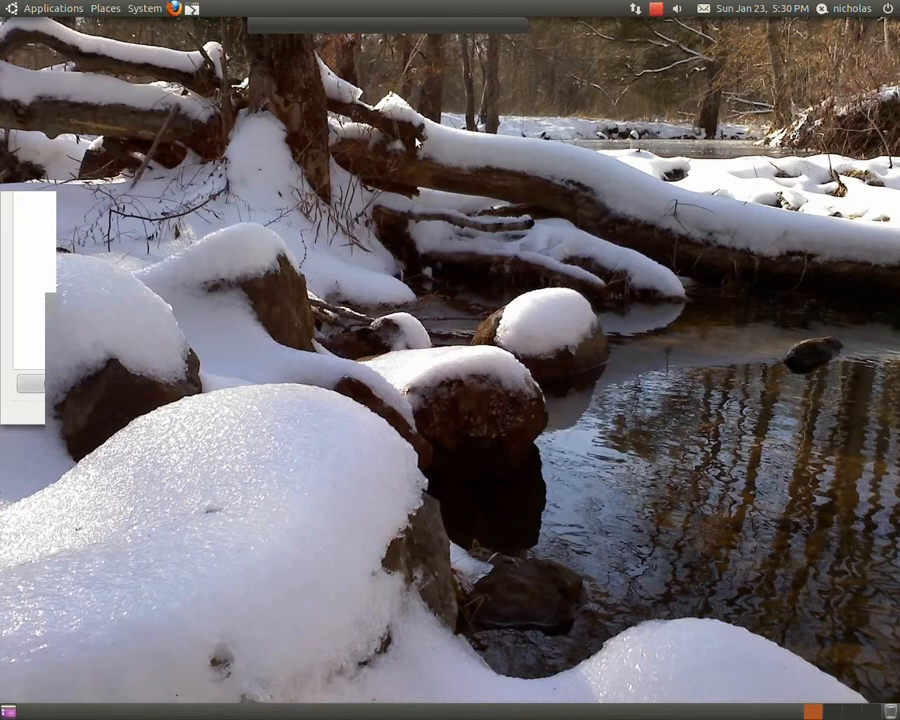